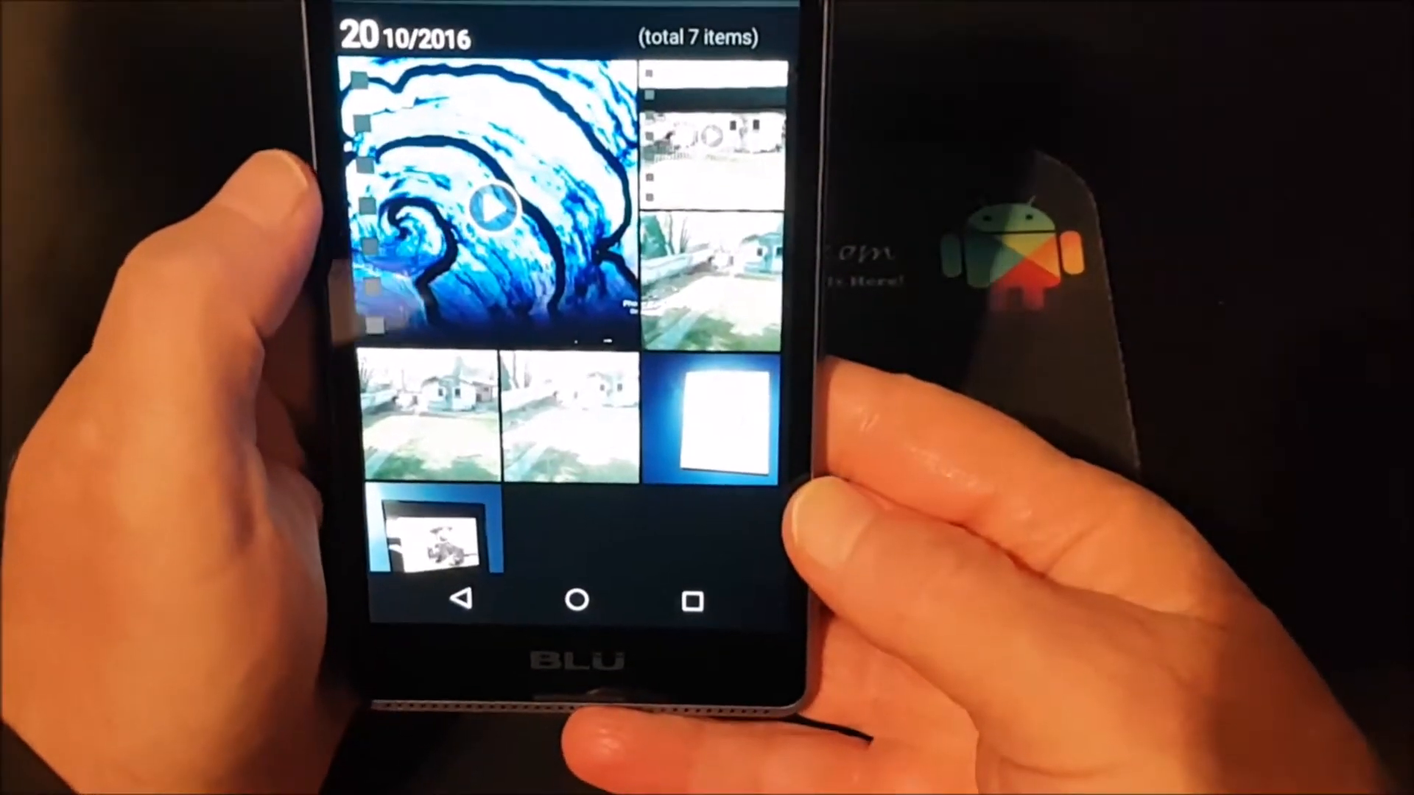
# Open the blue swirl video from the October 2016 Gallery items full screen.
pyautogui.click(489, 208)
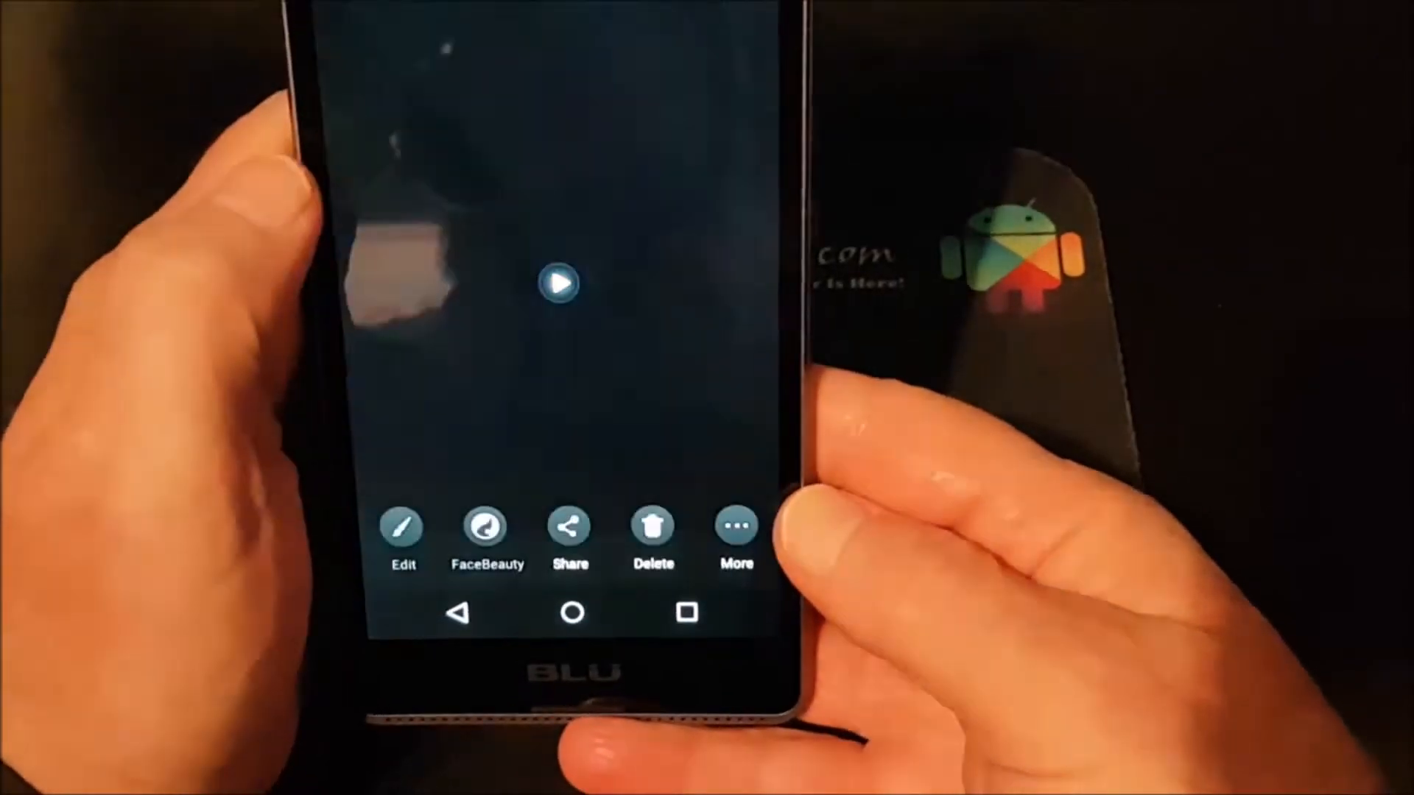
pyautogui.click(559, 283)
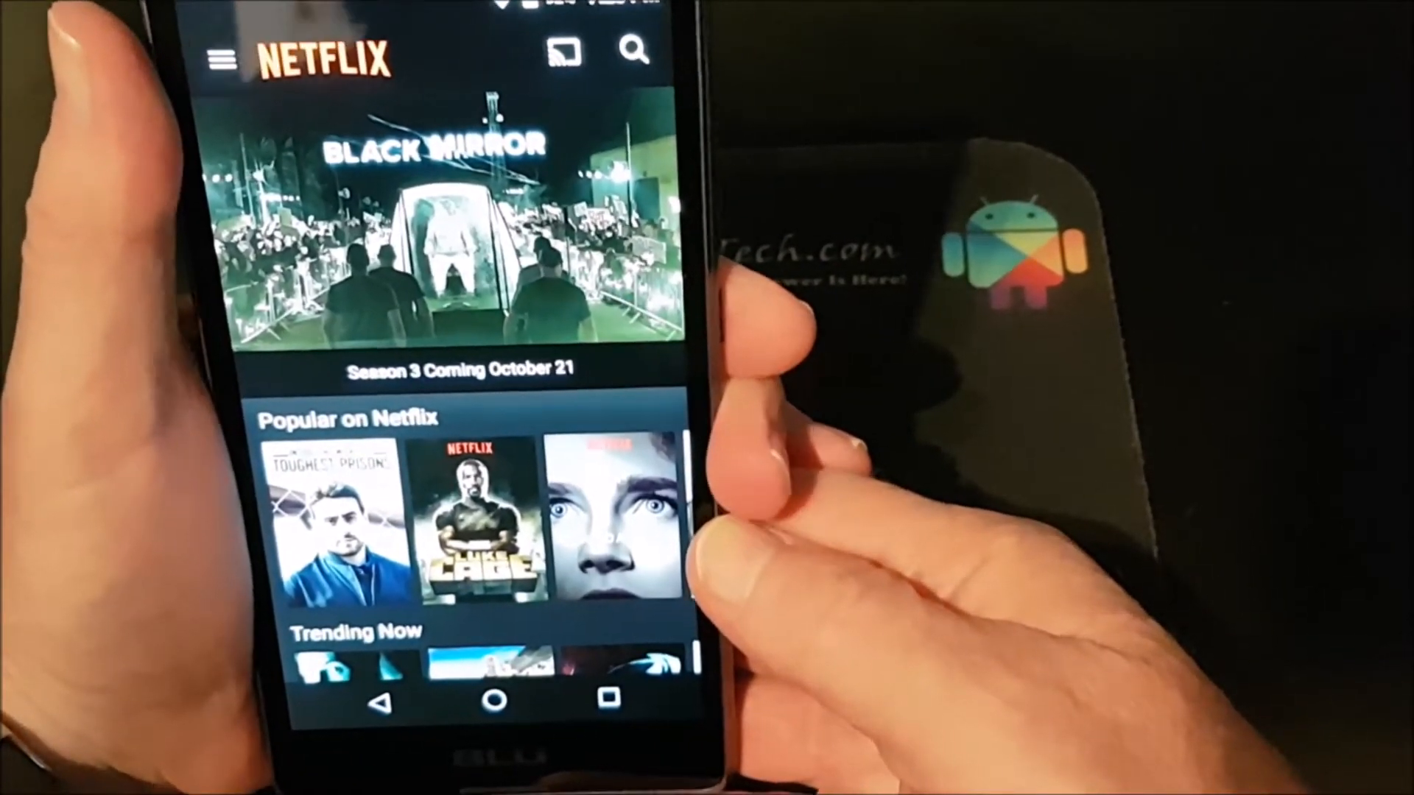
# View the Netflix home screen with Popular on Netflix and Trending Now rows.
pyautogui.click(565, 54)
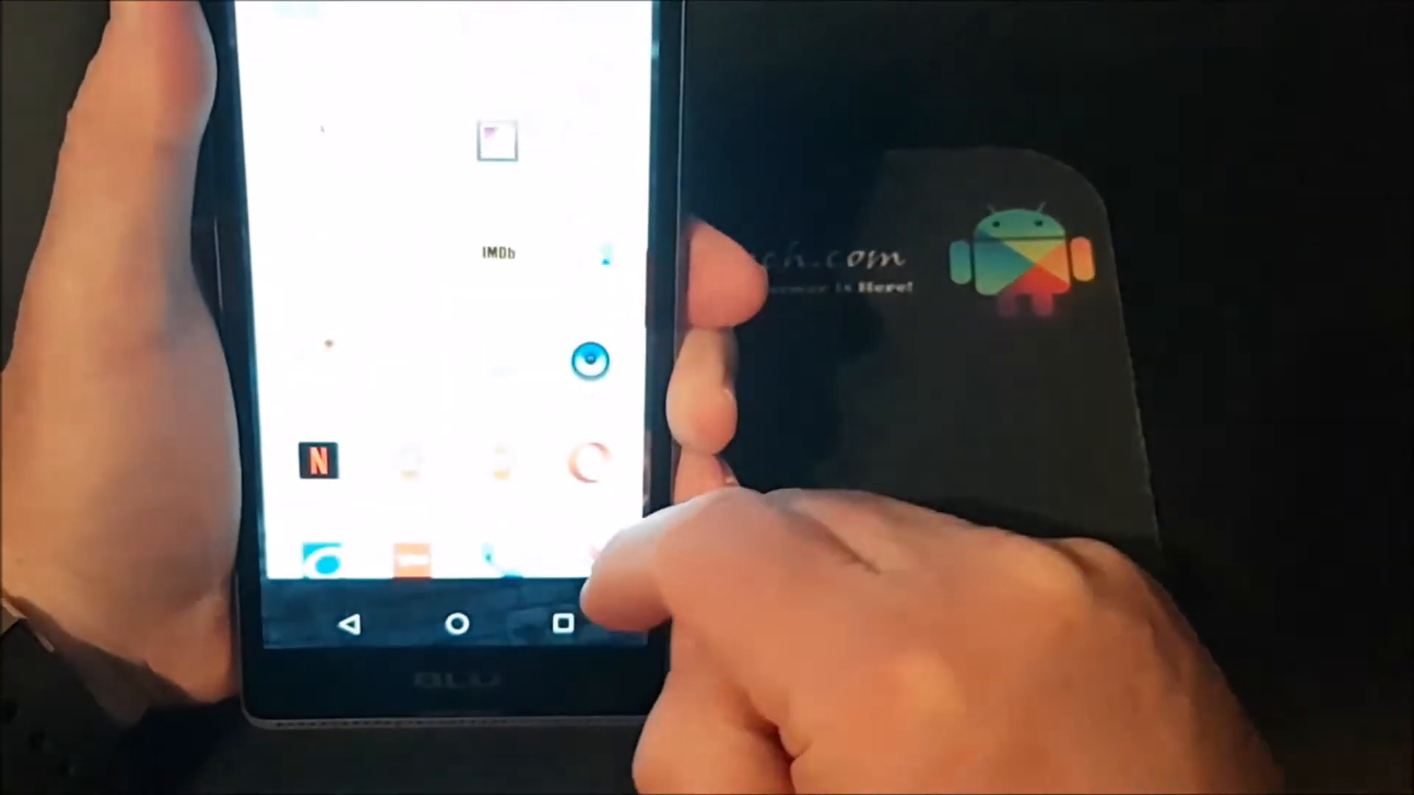
# Launch the installed LocalCast for Chromecast/DLNA app from its Play Store page.
pyautogui.scroll(-3)
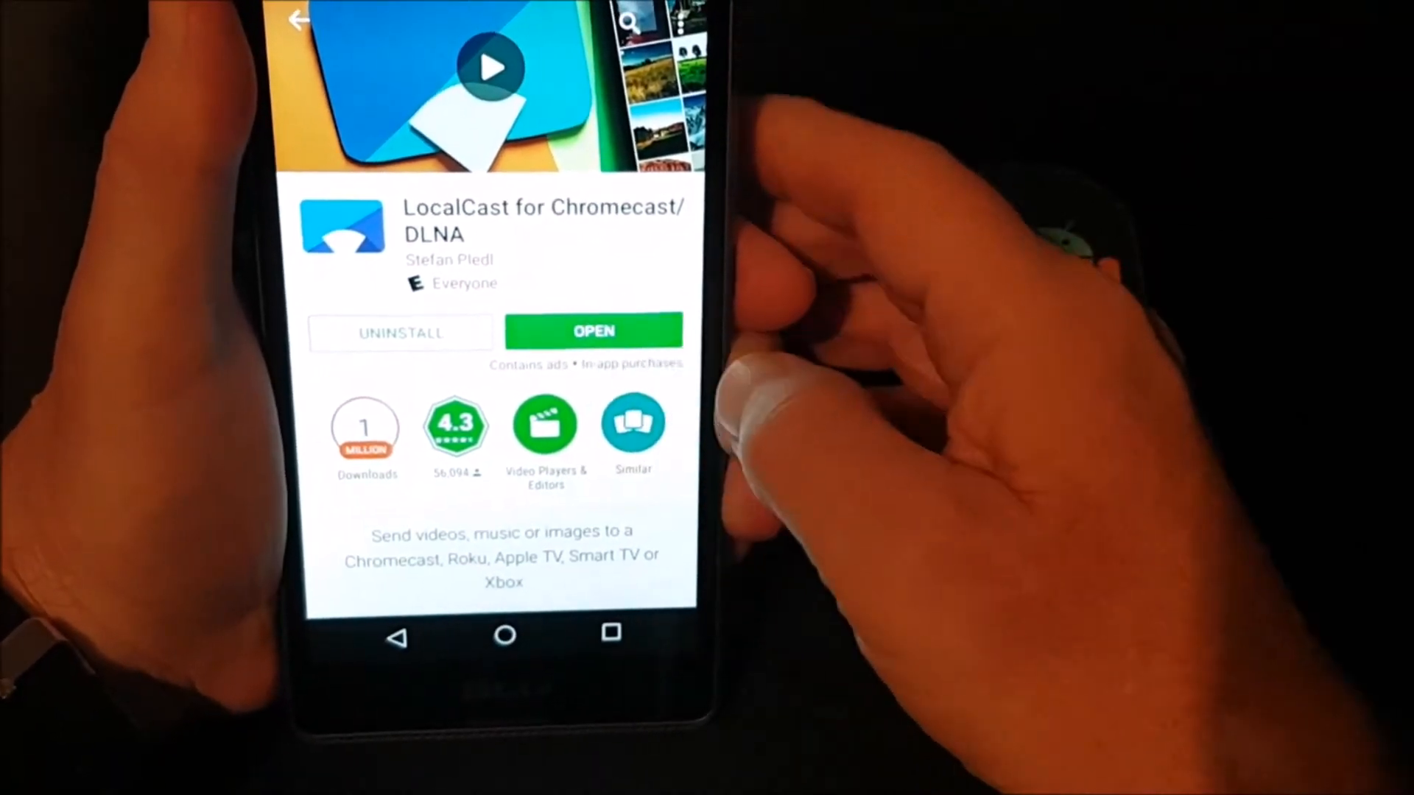
pyautogui.click(594, 331)
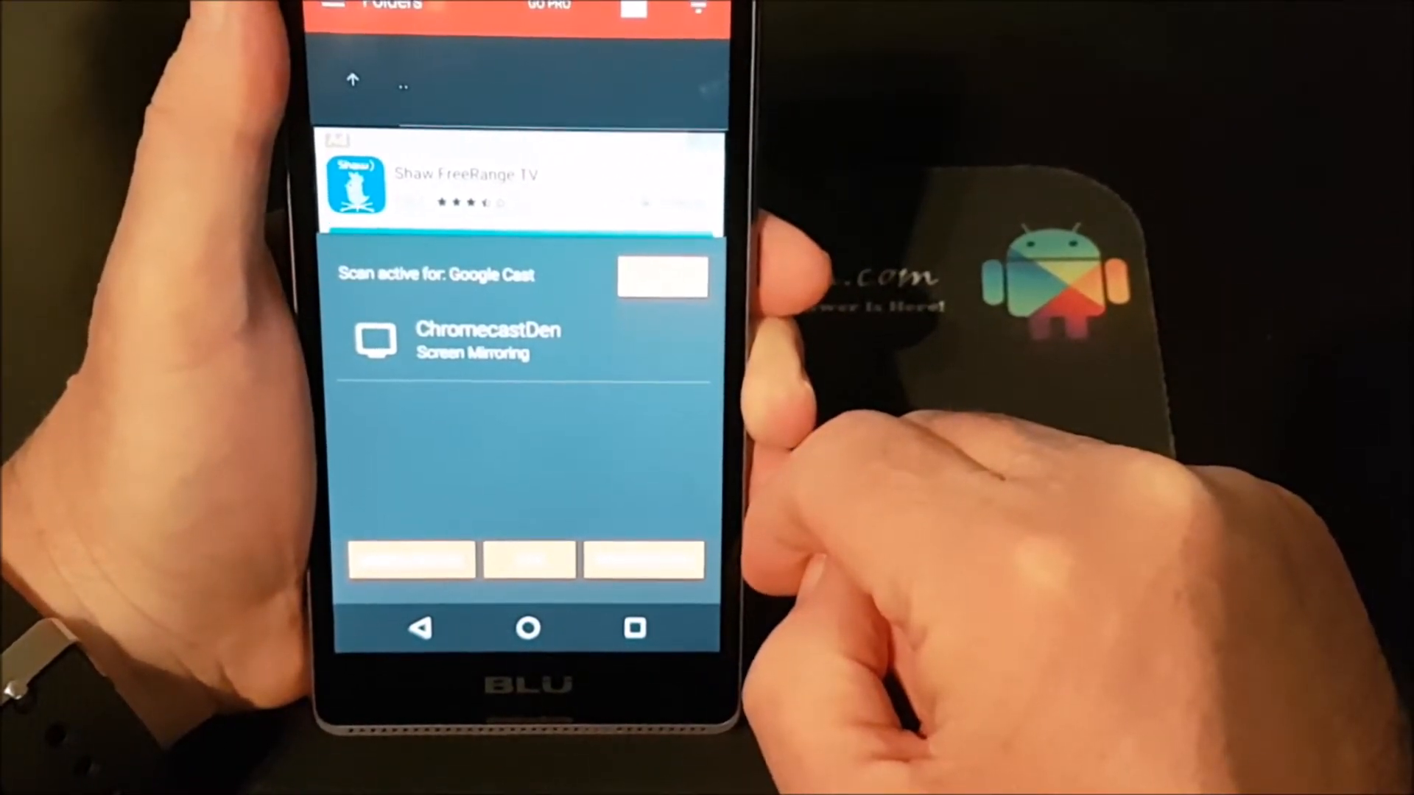
# Select ChromecastDen from the Google Cast device list.
pyautogui.click(486, 341)
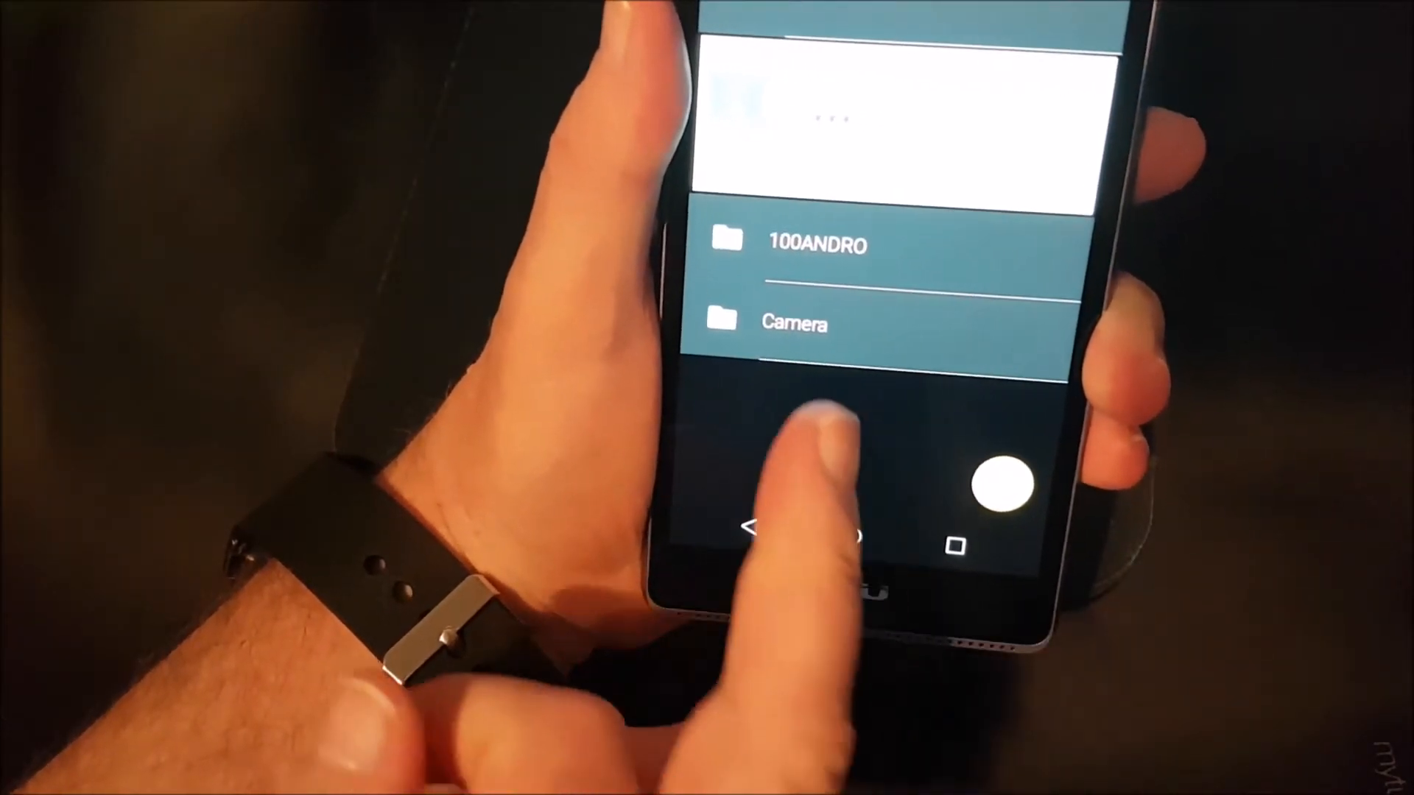
# Play VID_20161020_190144.mp4 from the Camera folder on the ChromecastDen TV.
pyautogui.click(796, 323)
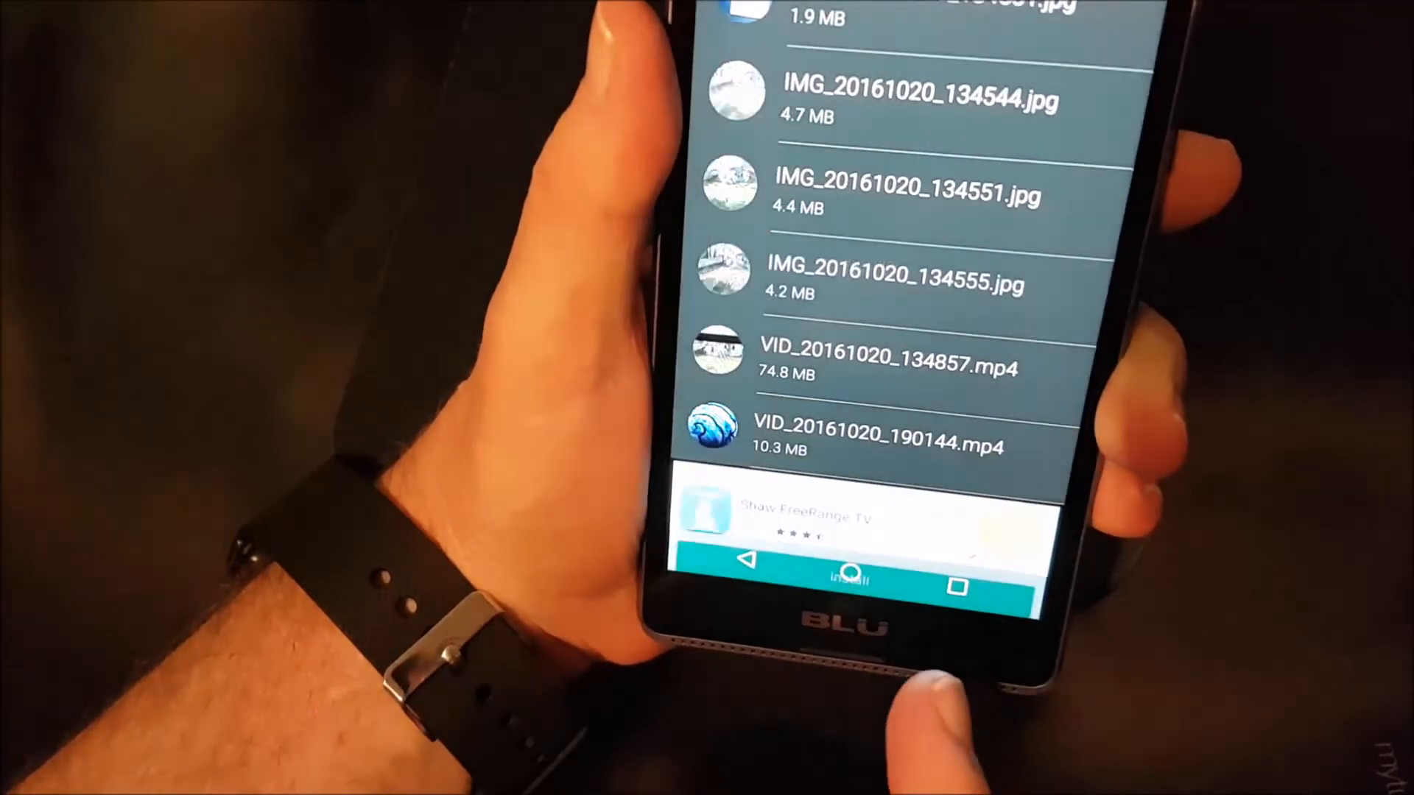
pyautogui.click(866, 431)
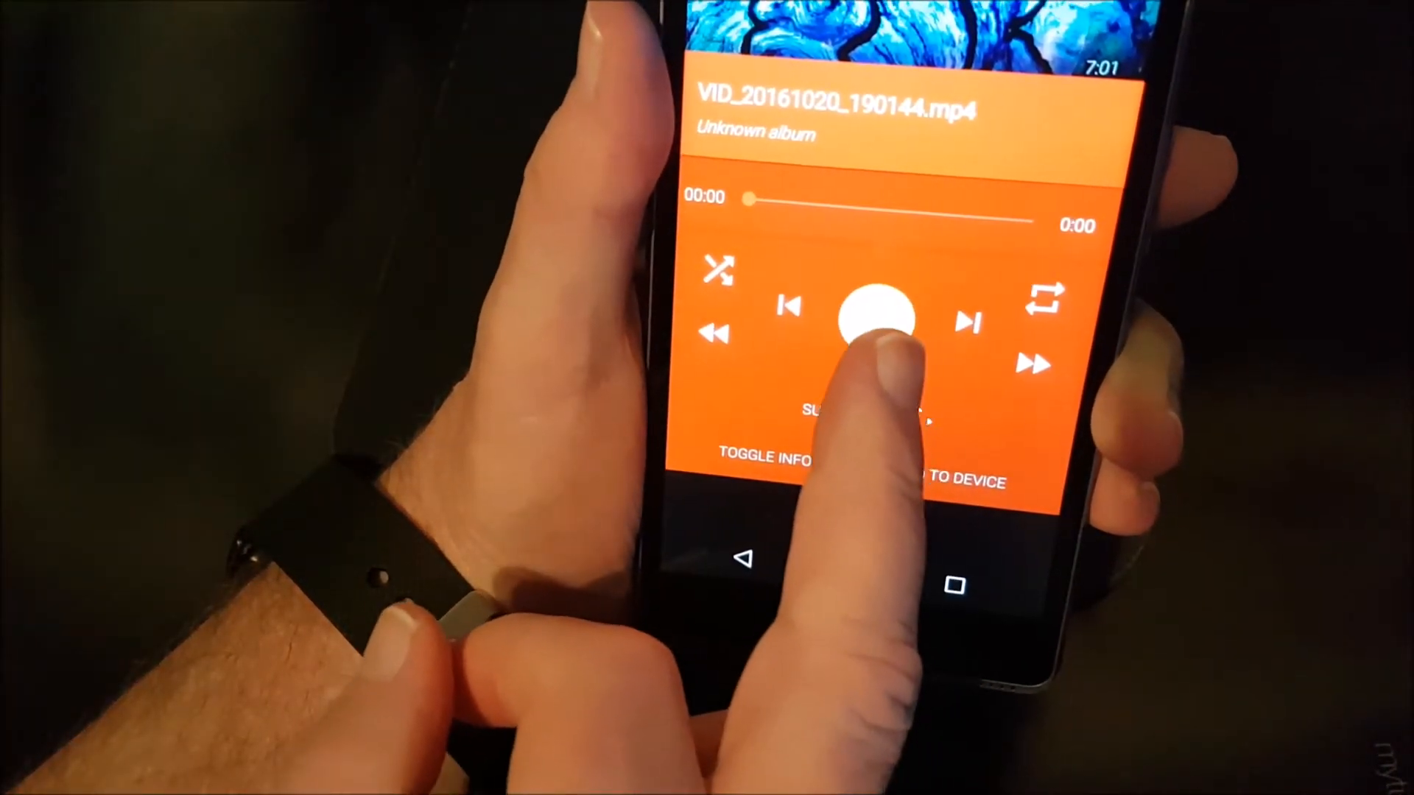
pyautogui.click(875, 317)
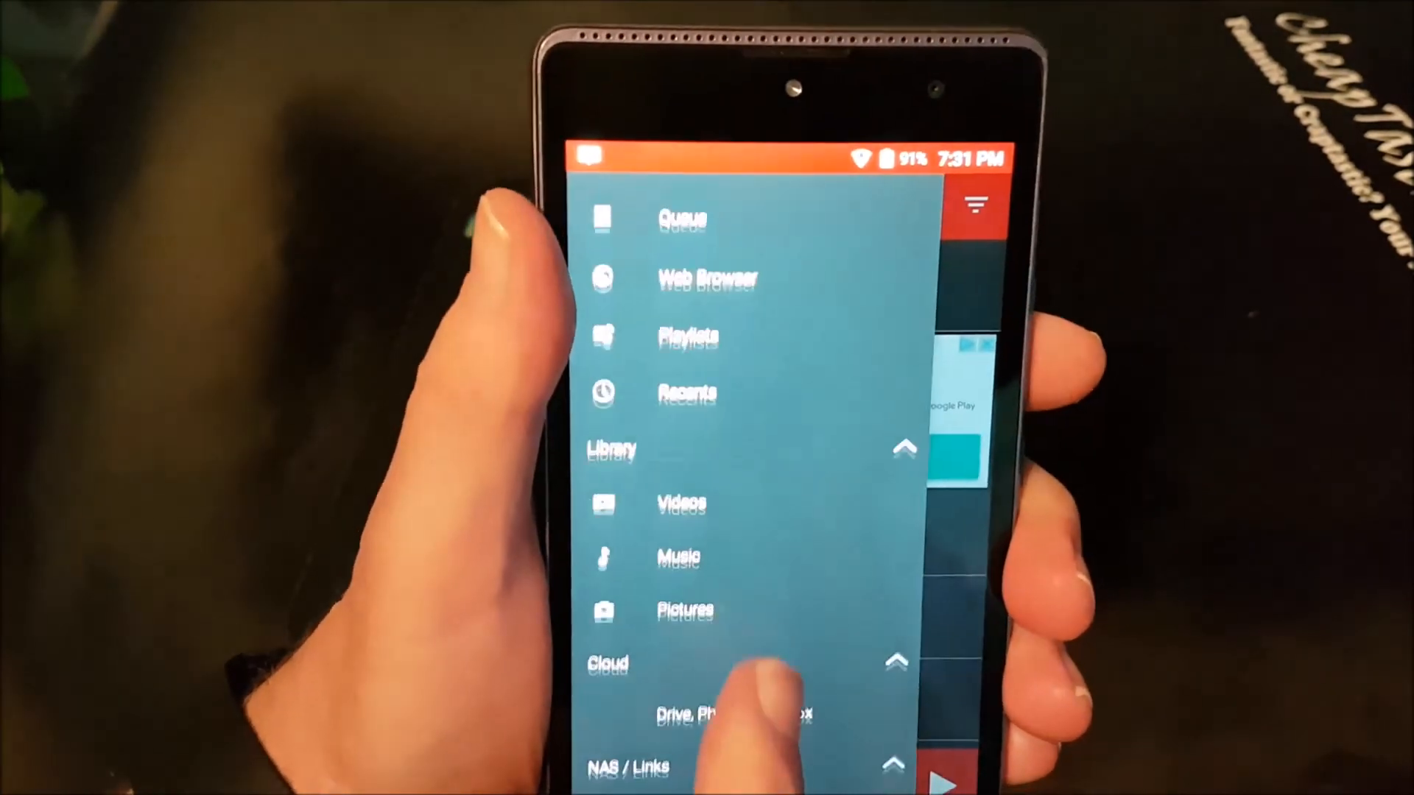
# Scroll the side menu down to DLNA/UPnP, smb://, Paste Link and Receiver entries.
pyautogui.scroll(-3)
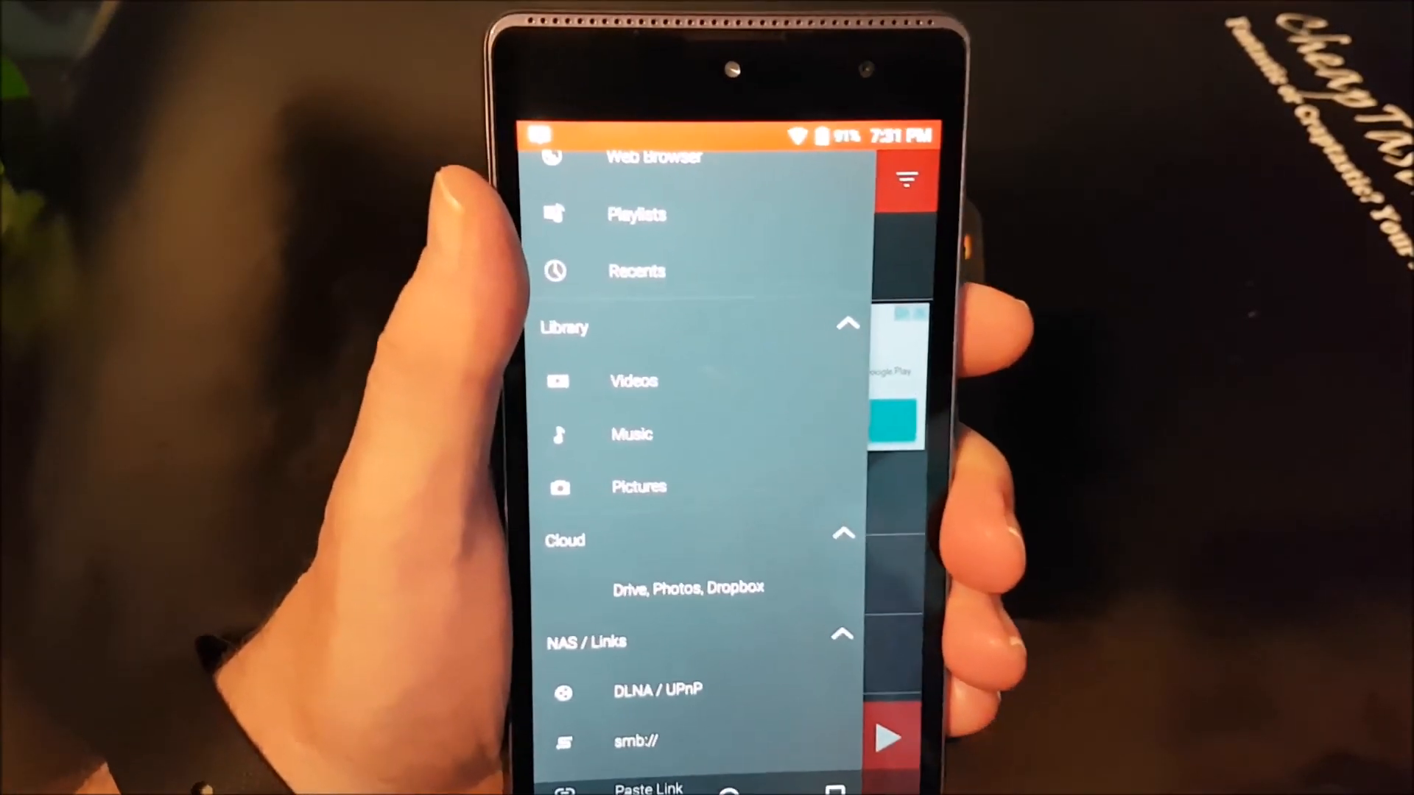
pyautogui.scroll(-3)
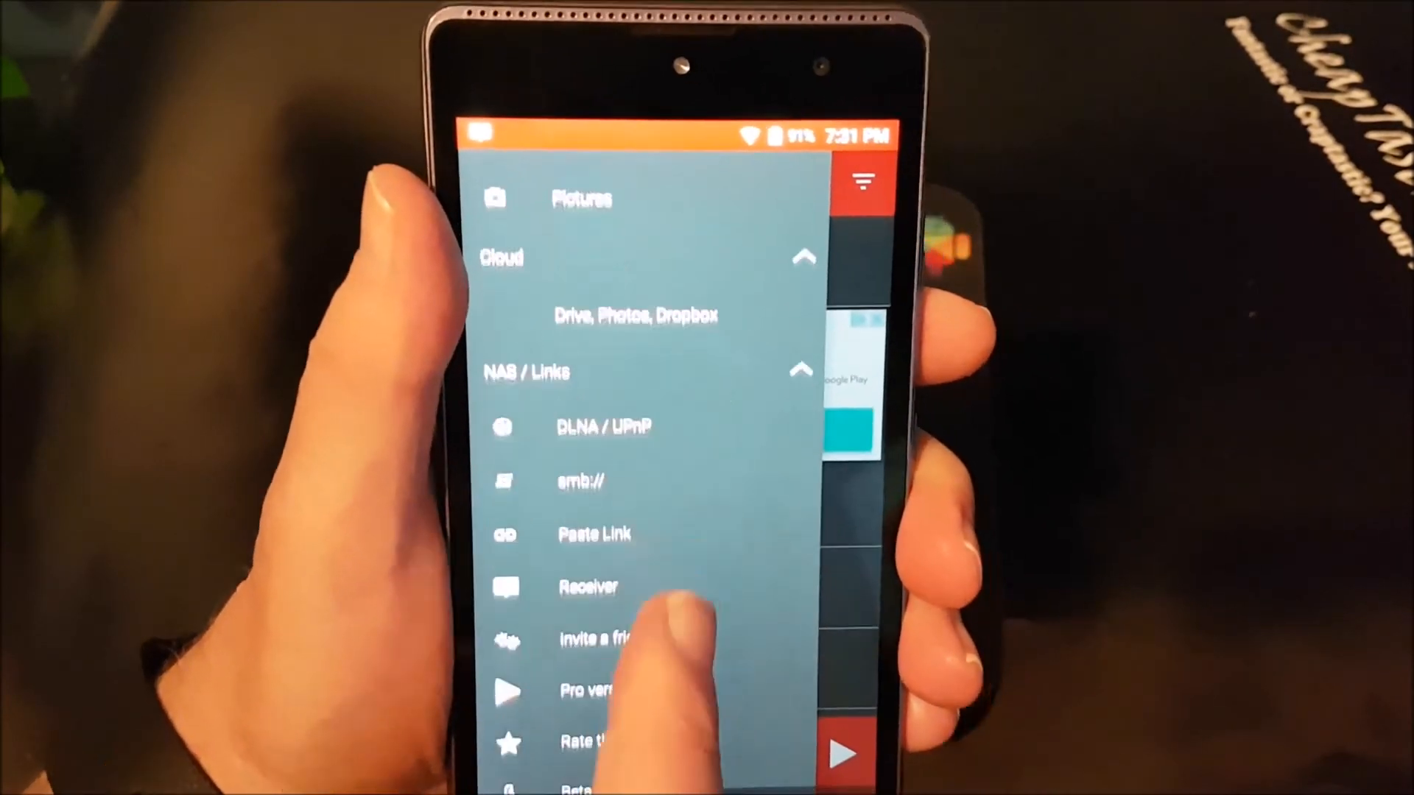